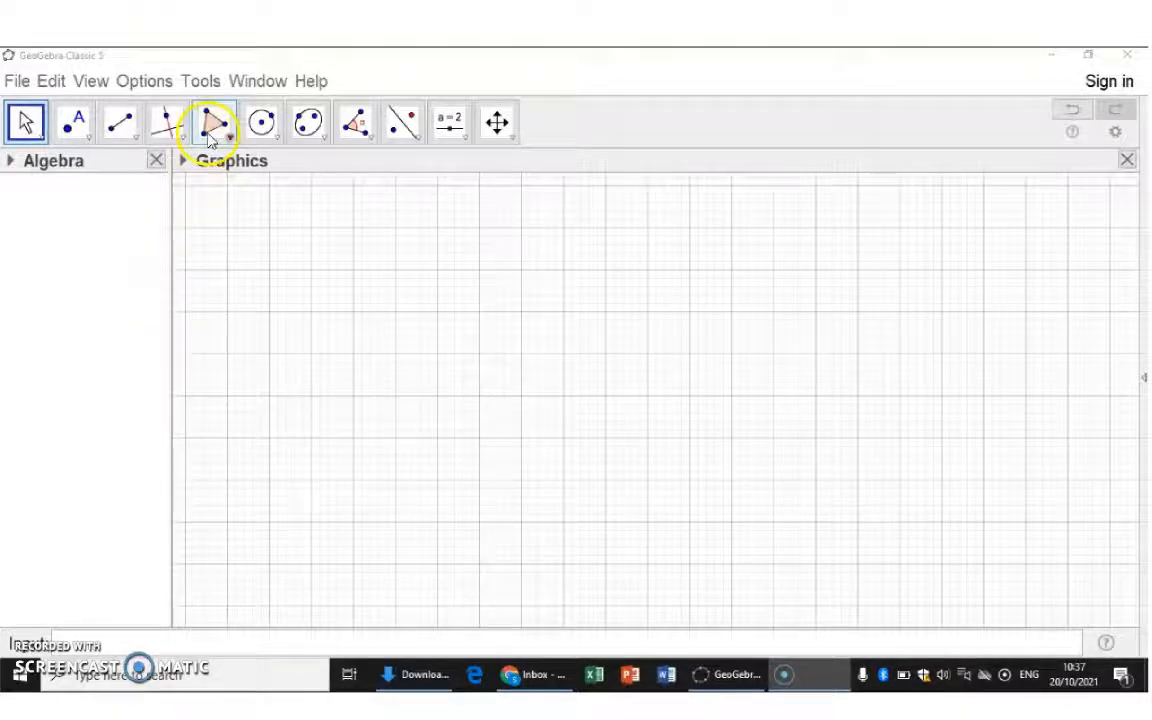
Browse the Polygon tool group, then pick the Segment tool.
{"action": "left_click", "coordinate": [213, 122]}
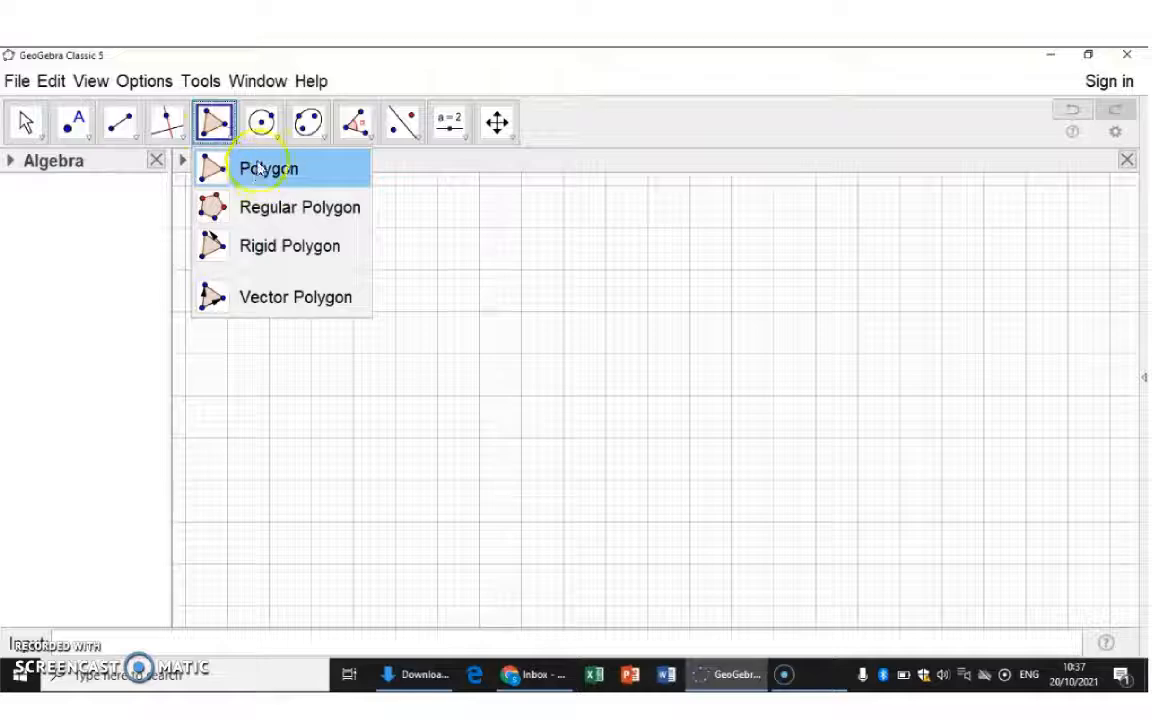
{"action": "left_click", "coordinate": [119, 122]}
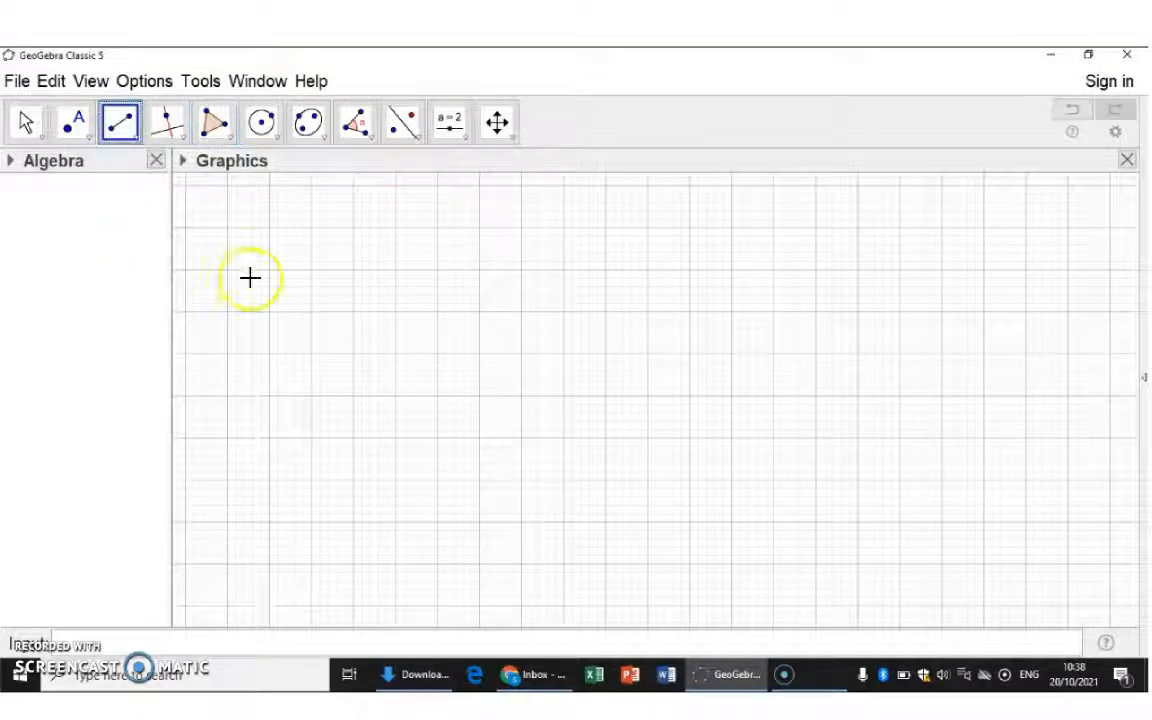
Draw sides AB, BC, AD and DC through A(-1,4), B(5,4), C(3,1), D(-3,1).
{"action": "left_click", "coordinate": [310, 270]}
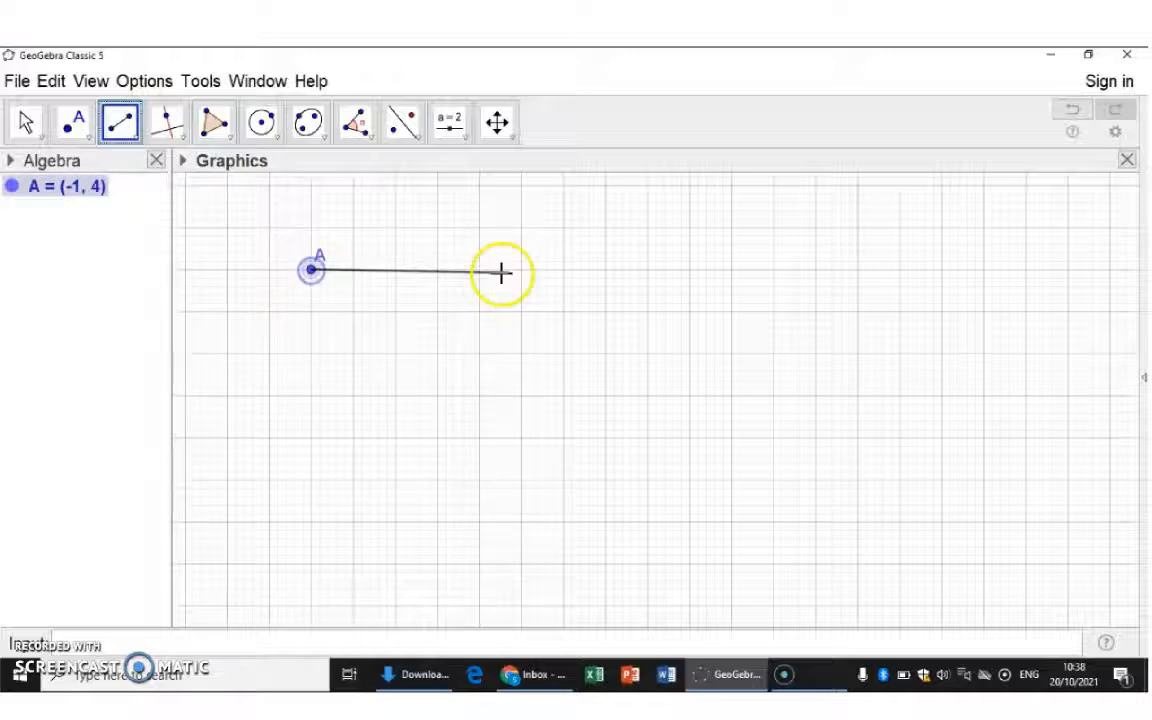
{"action": "left_click", "coordinate": [565, 270]}
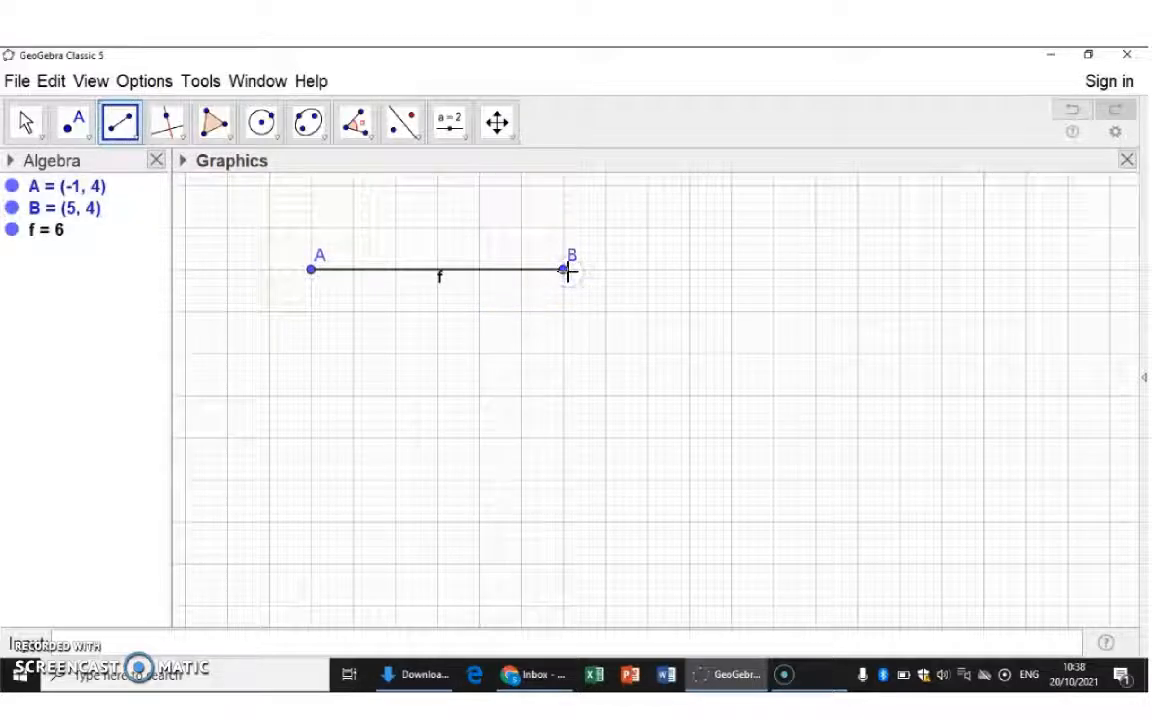
{"action": "left_click", "coordinate": [483, 393]}
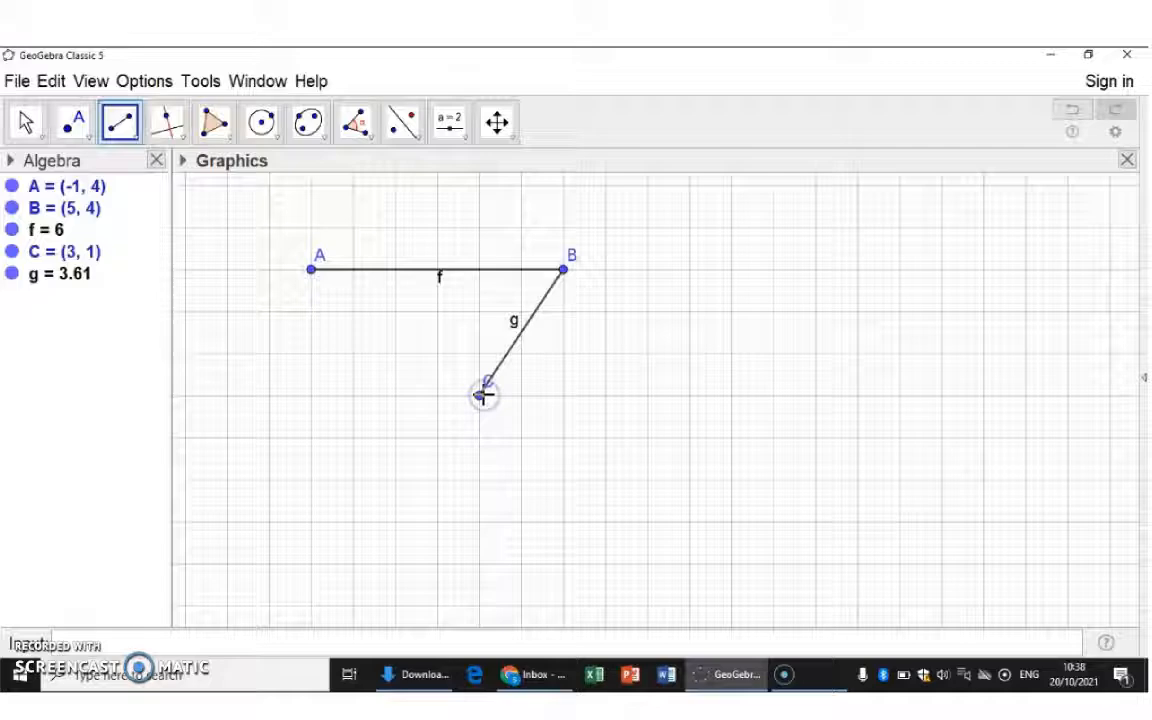
{"action": "mouse_move", "coordinate": [198, 419]}
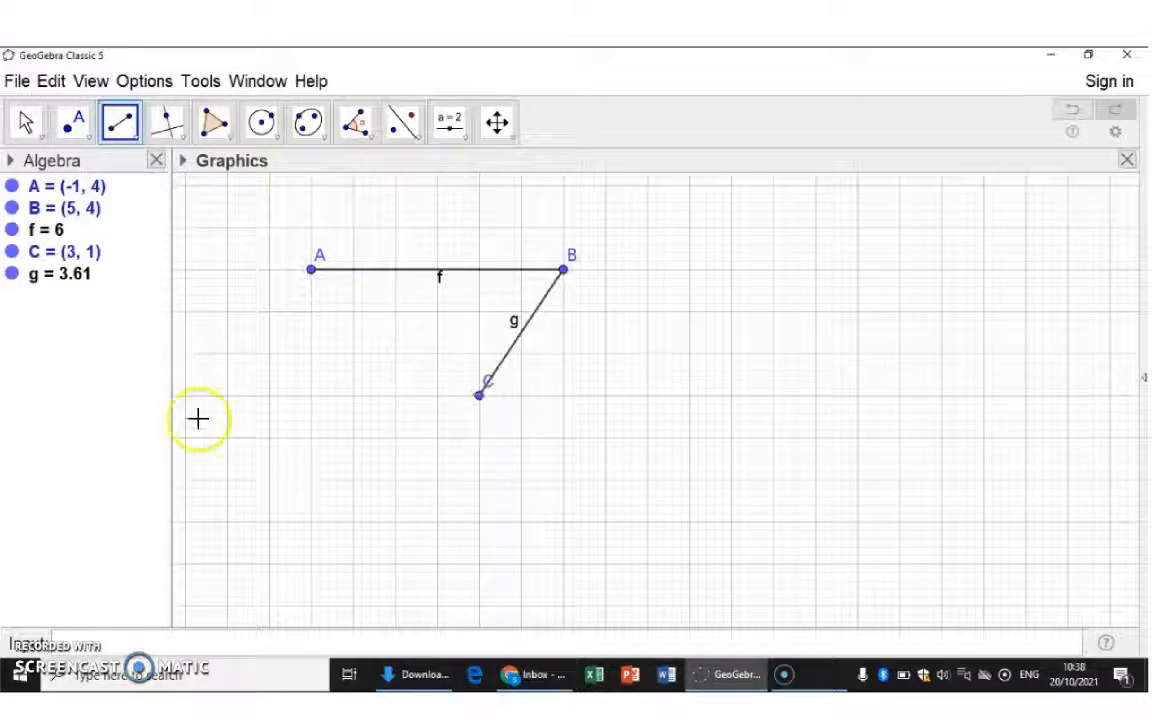
{"action": "mouse_move", "coordinate": [308, 280]}
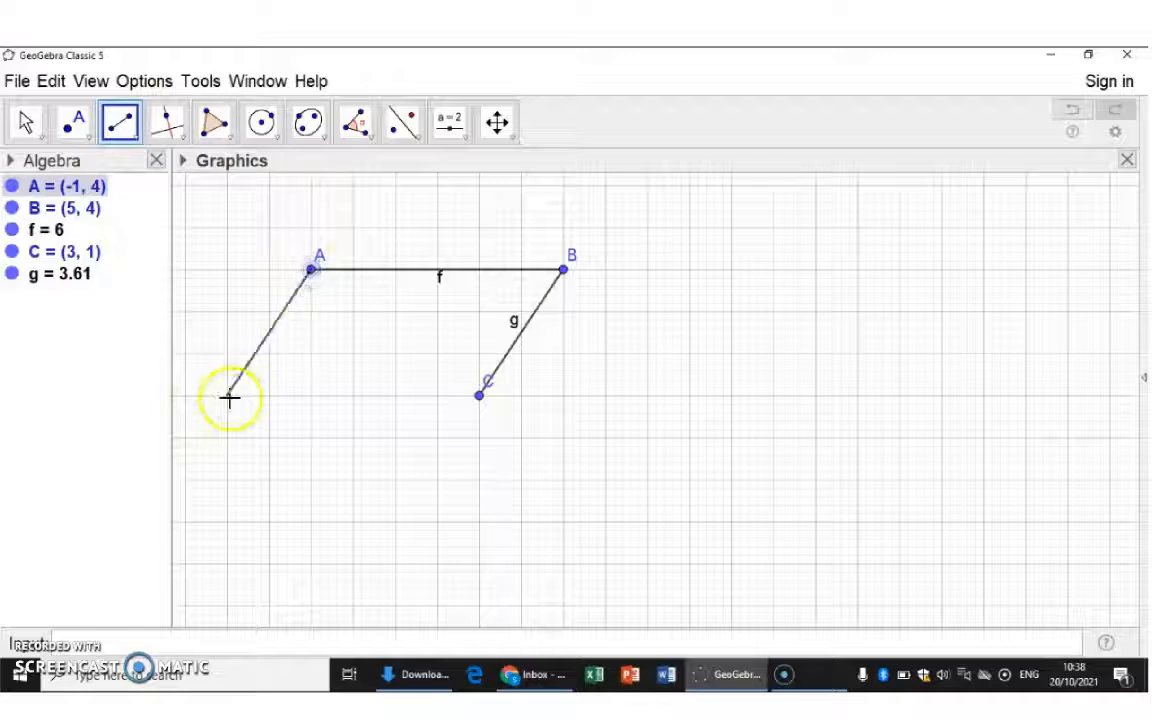
{"action": "left_click", "coordinate": [230, 395]}
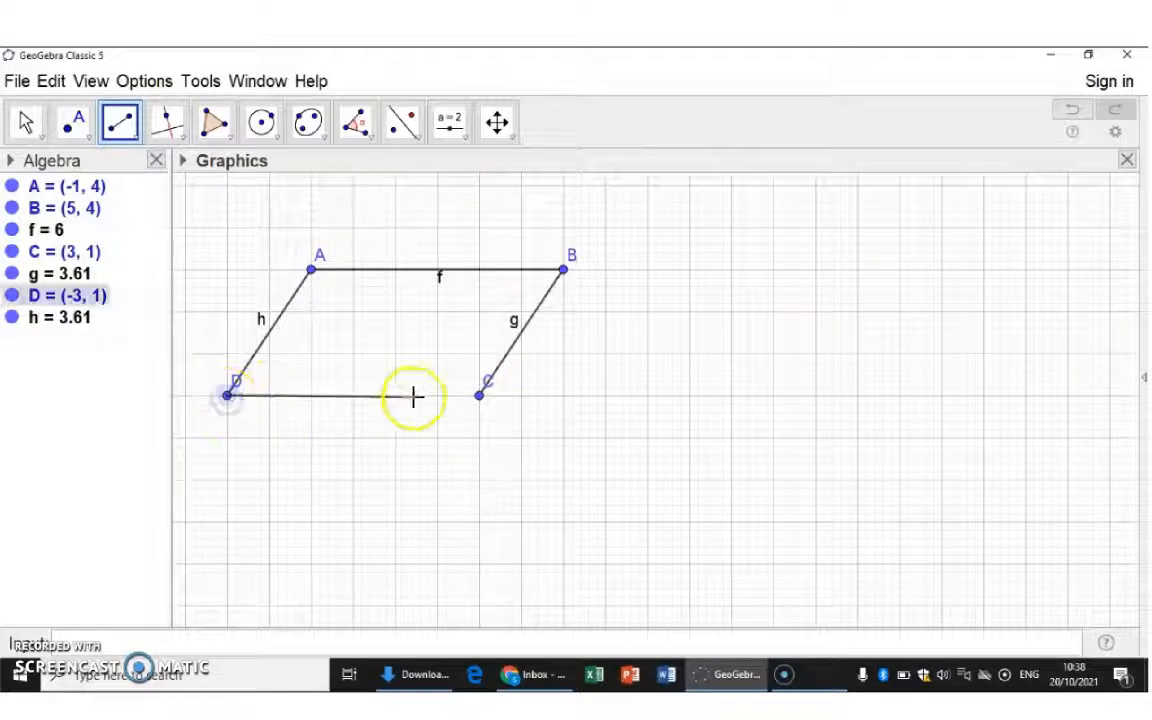
{"action": "left_click", "coordinate": [478, 393]}
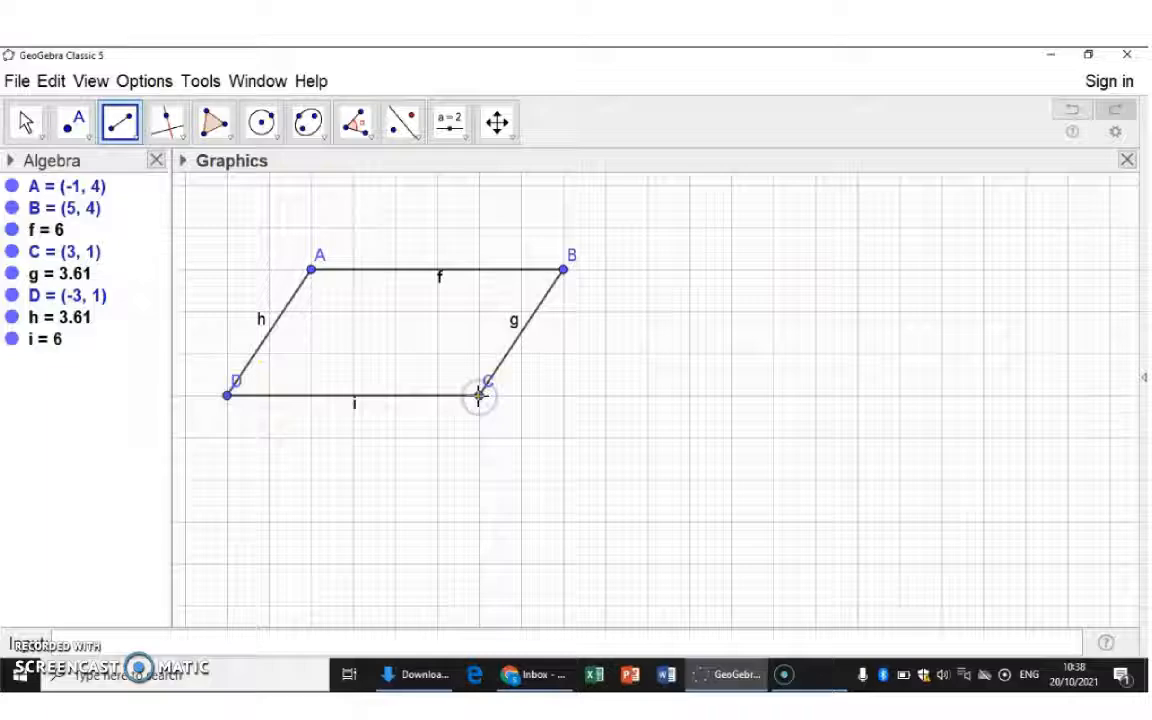
{"action": "left_click", "coordinate": [25, 121]}
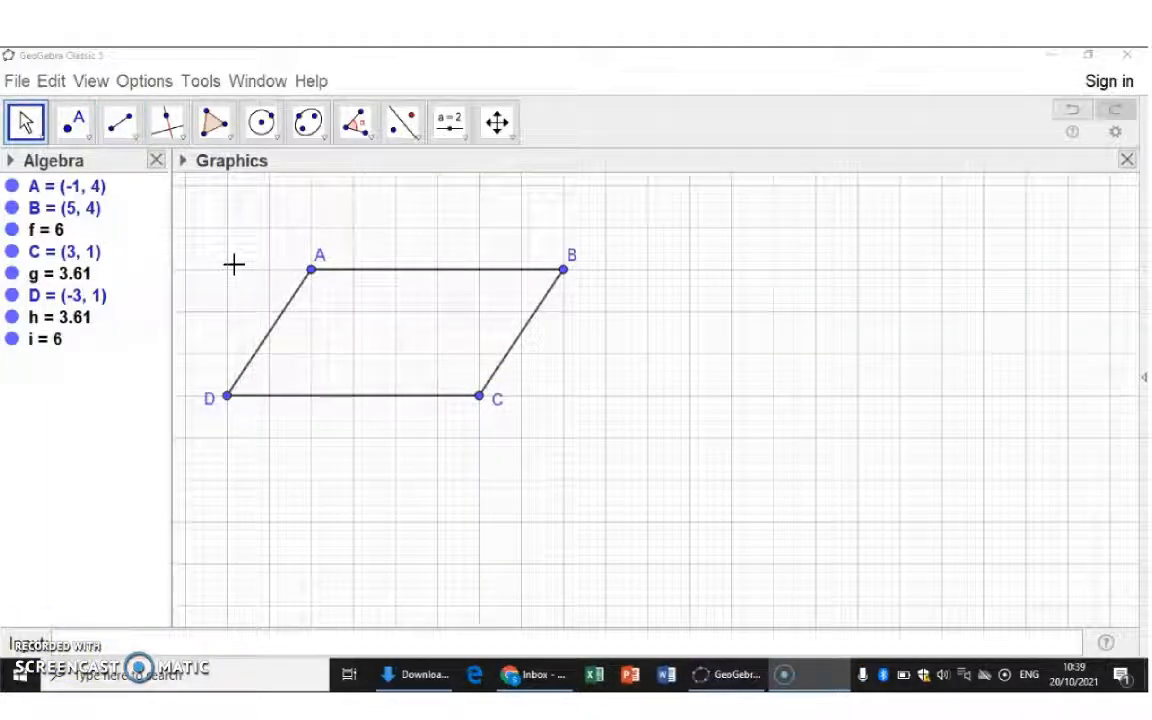
Open Object Properties for segments f and i (sides AB and DC).
{"action": "left_click", "coordinate": [240, 265]}
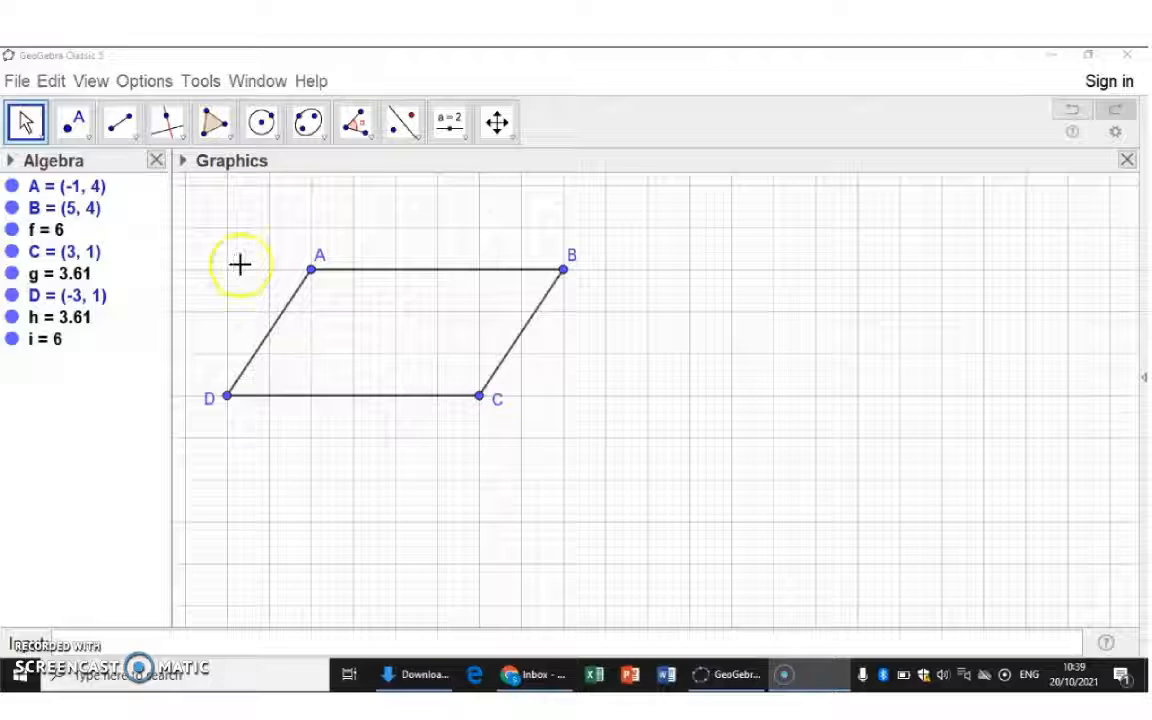
{"action": "mouse_move", "coordinate": [385, 277]}
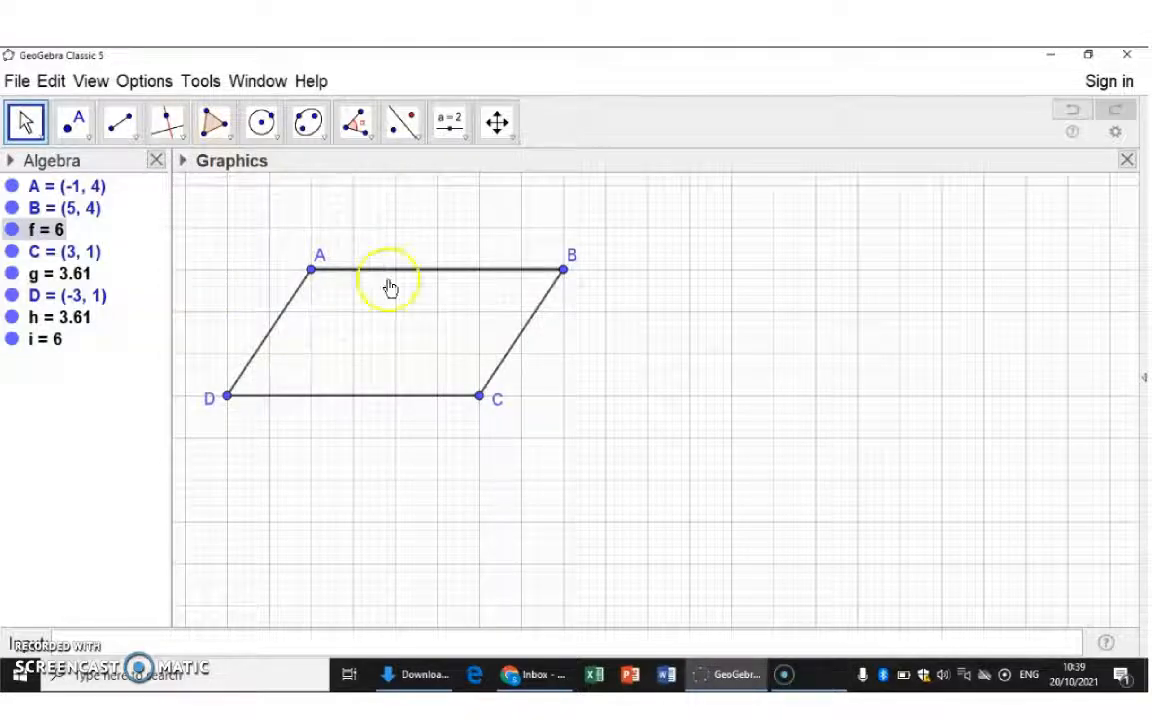
{"action": "mouse_move", "coordinate": [375, 405]}
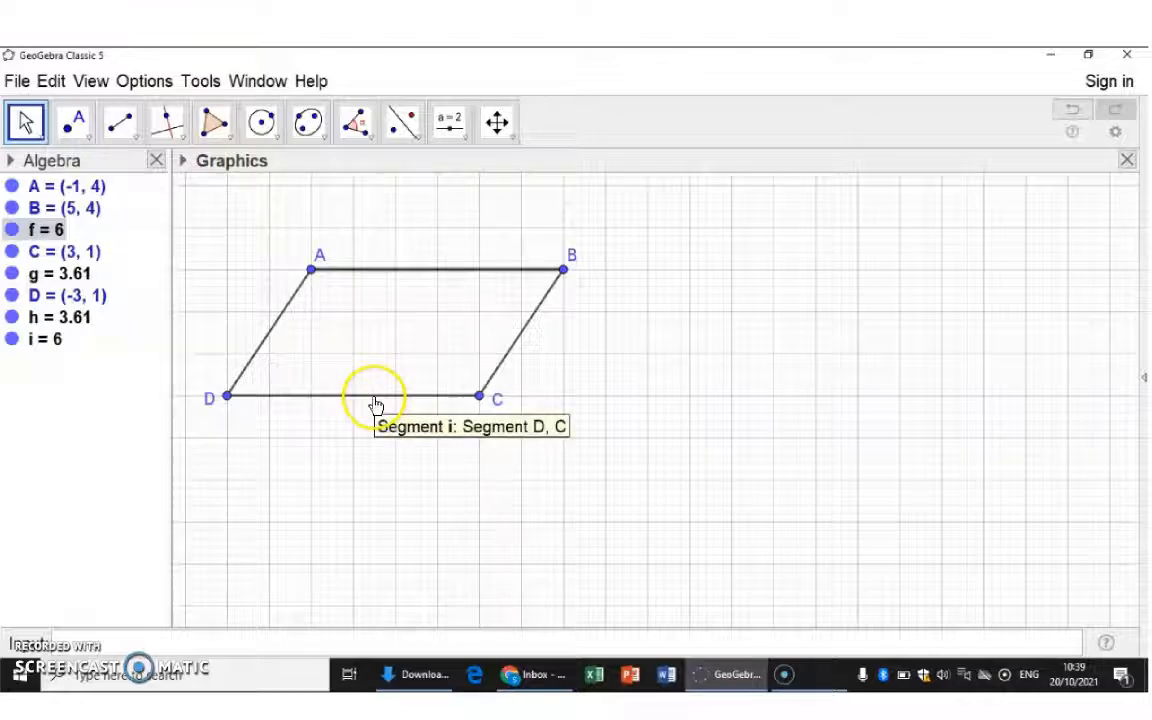
{"action": "mouse_move", "coordinate": [792, 290]}
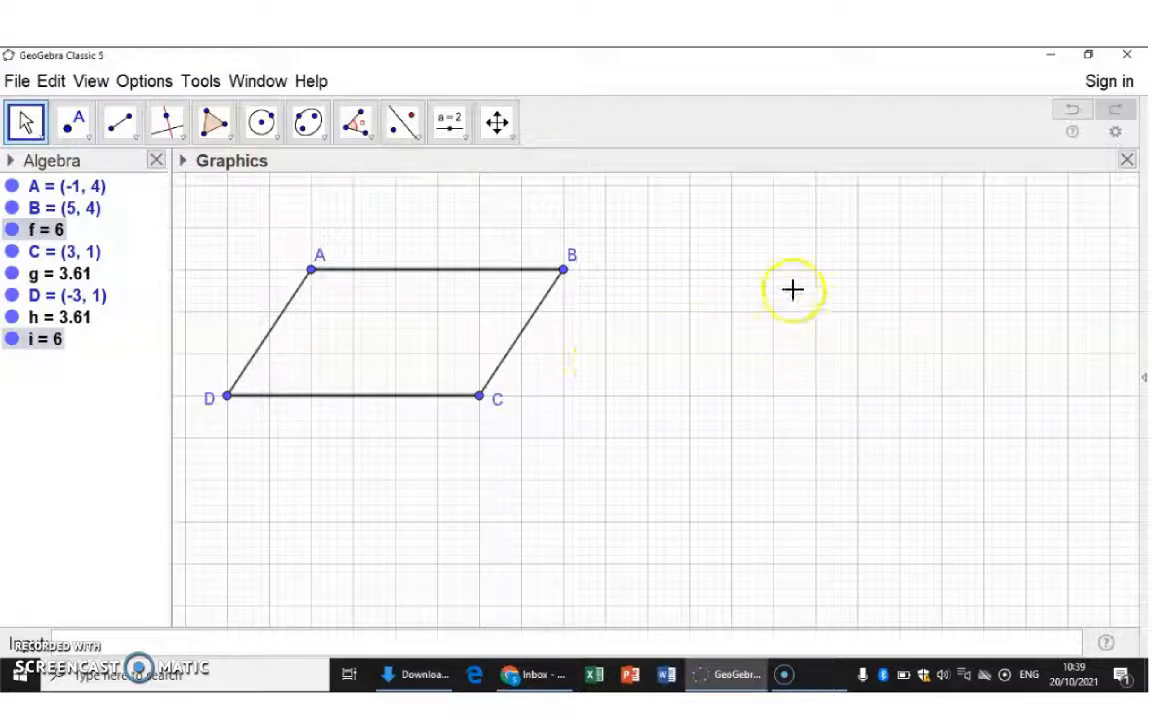
{"action": "right_click", "coordinate": [792, 290]}
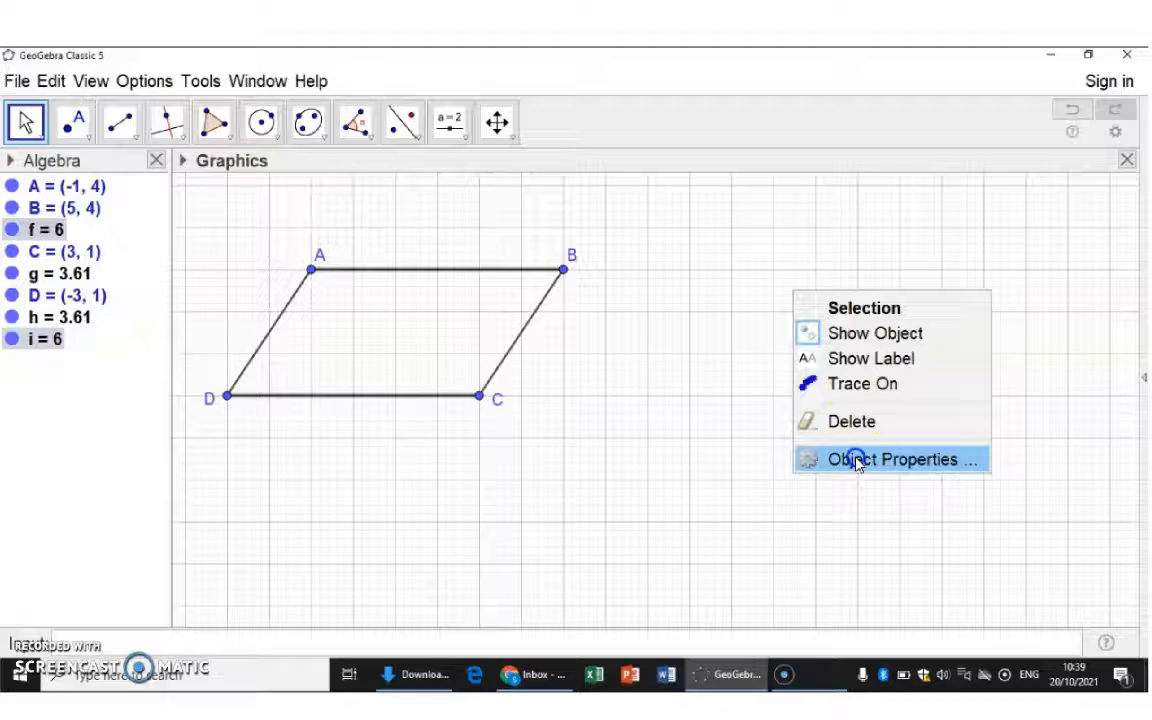
{"action": "left_click", "coordinate": [897, 459]}
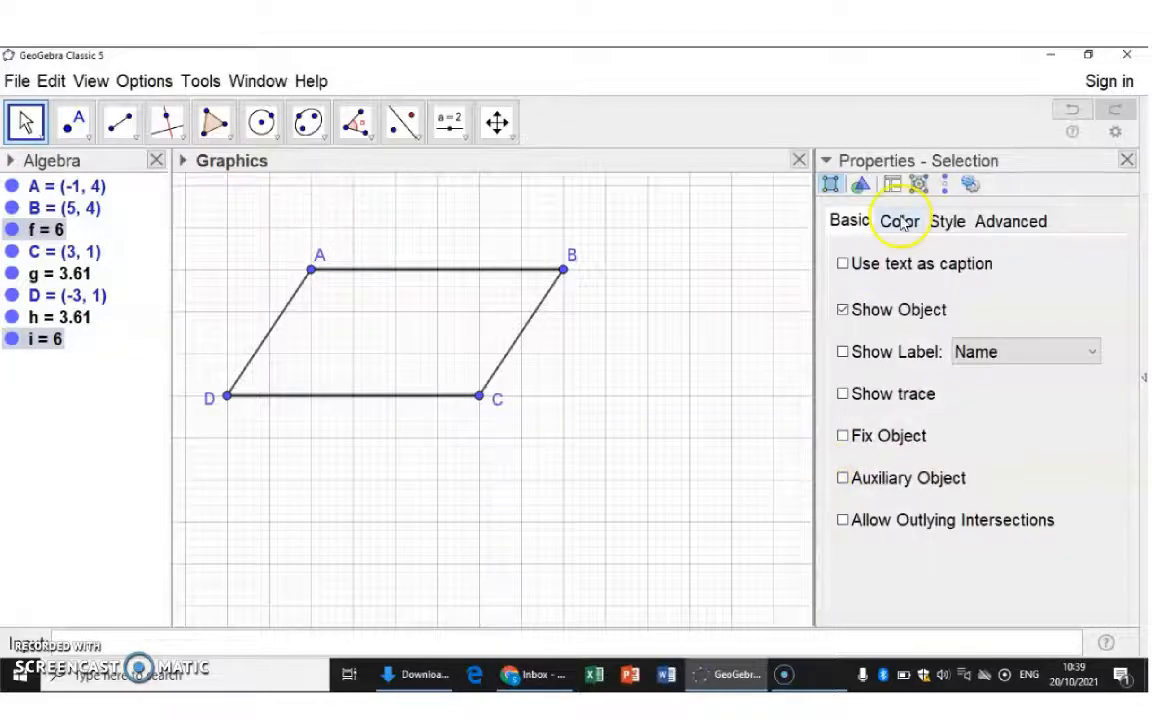
Set the Style decoration of AB and DC to the single-arrow mark.
{"action": "left_click", "coordinate": [945, 221]}
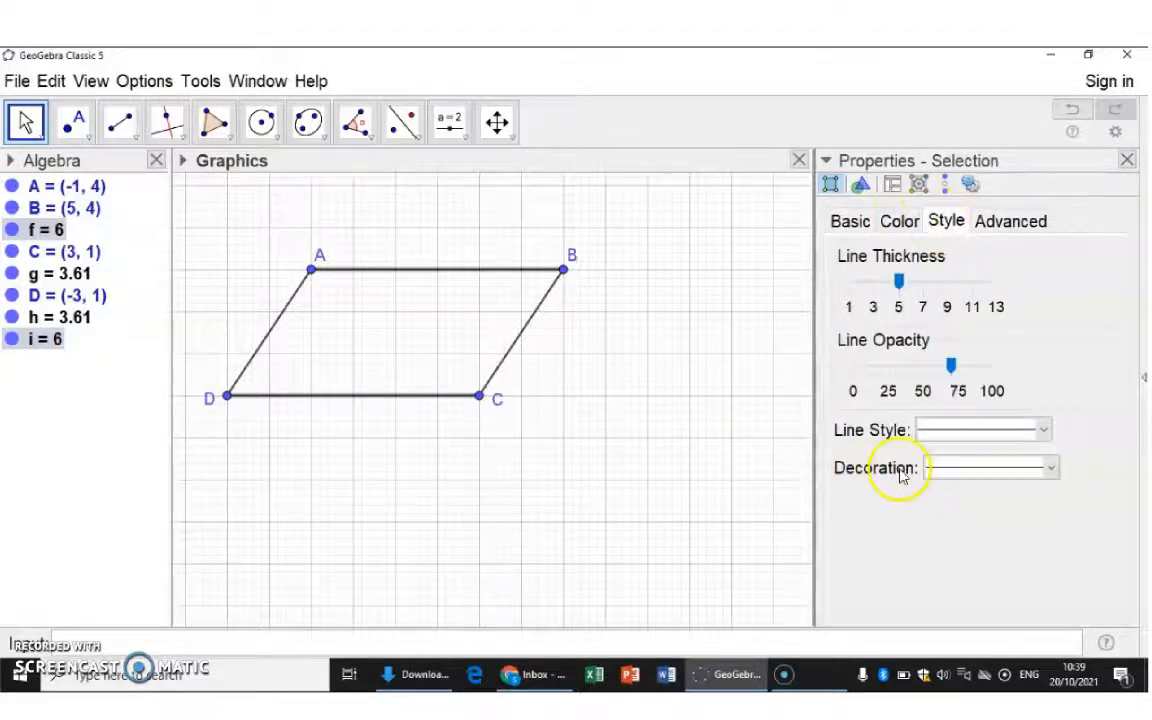
{"action": "left_click", "coordinate": [1050, 467]}
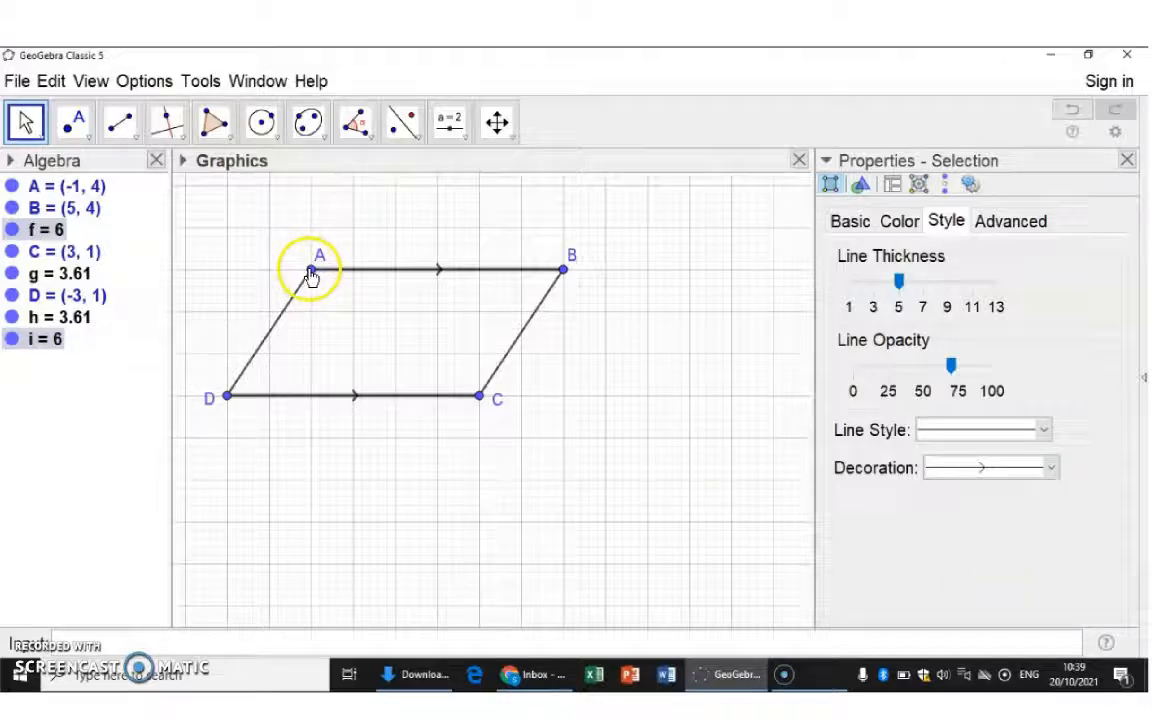
{"action": "mouse_move", "coordinate": [248, 398]}
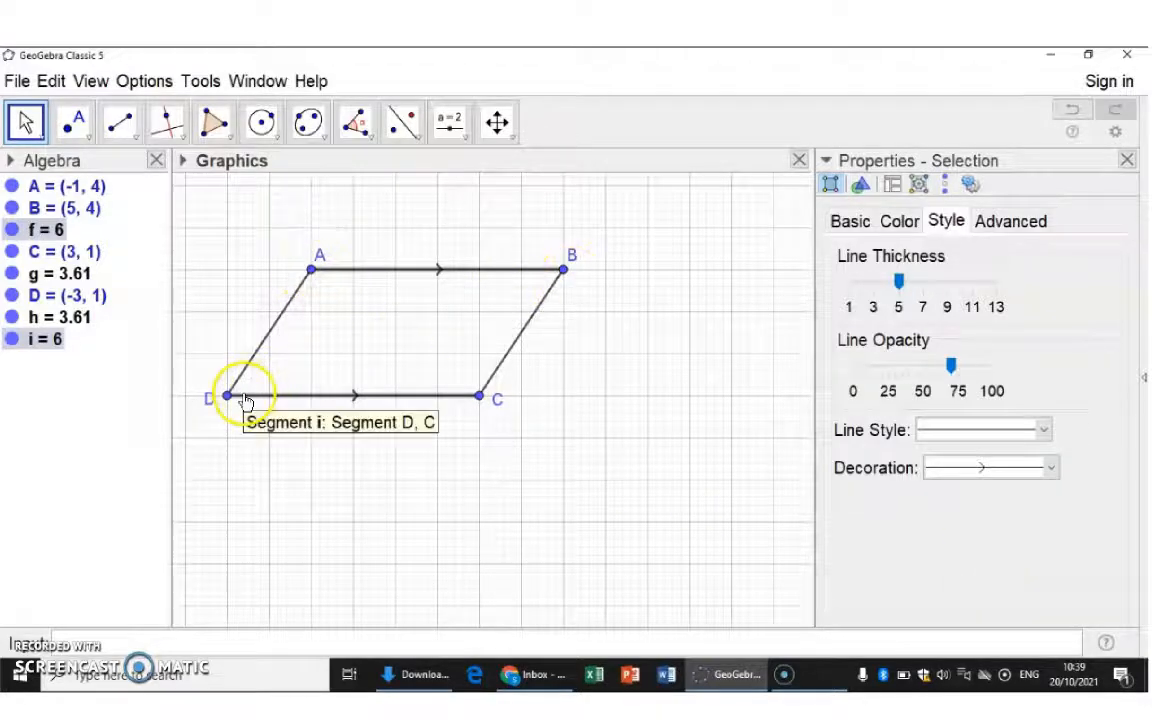
{"action": "mouse_move", "coordinate": [350, 400]}
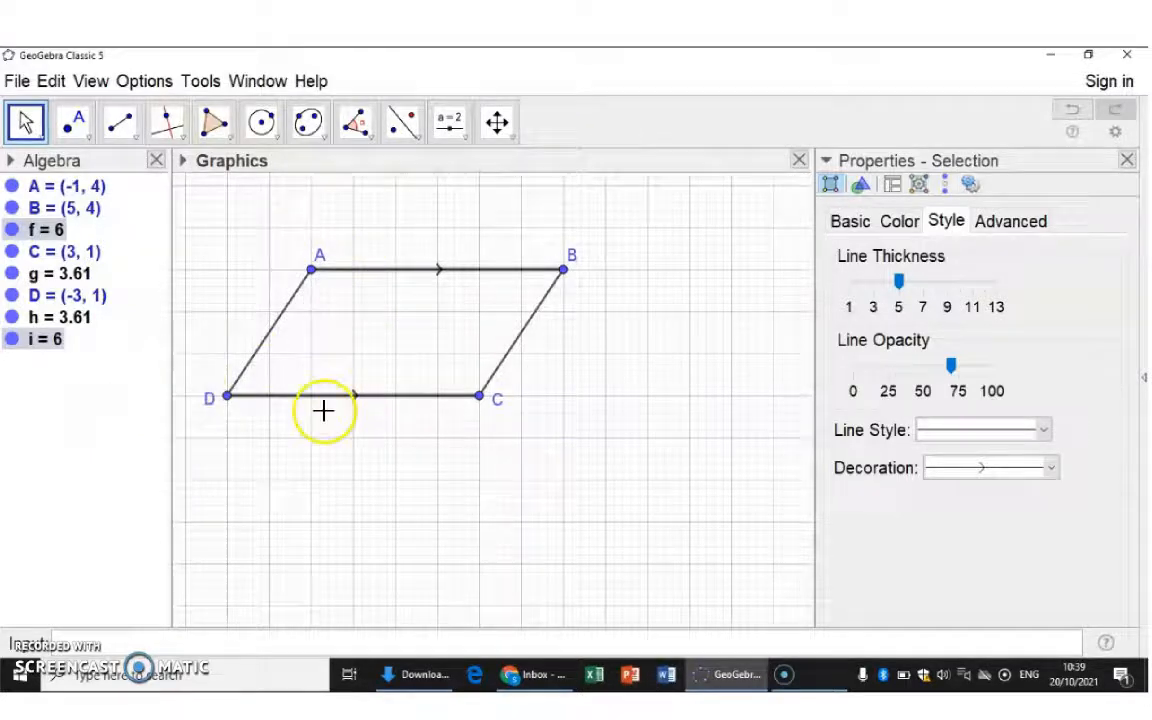
{"action": "mouse_move", "coordinate": [368, 404]}
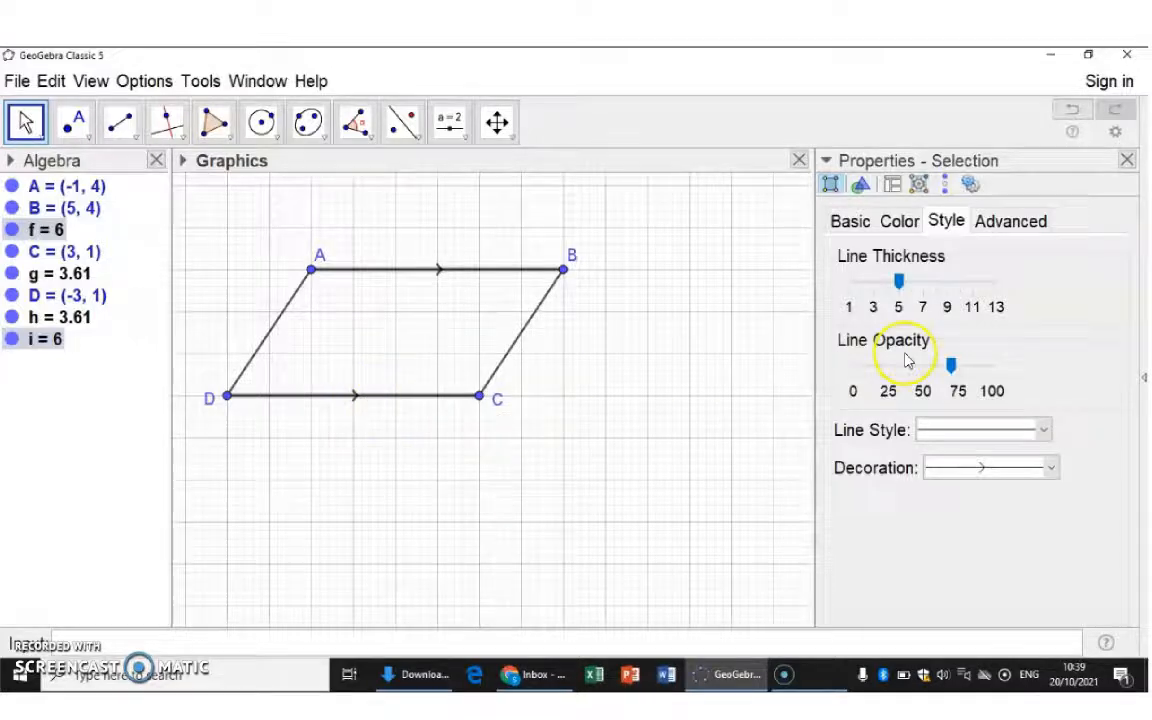
Switch the decoration on AB and DC to single tick marks.
{"action": "left_click", "coordinate": [1049, 467]}
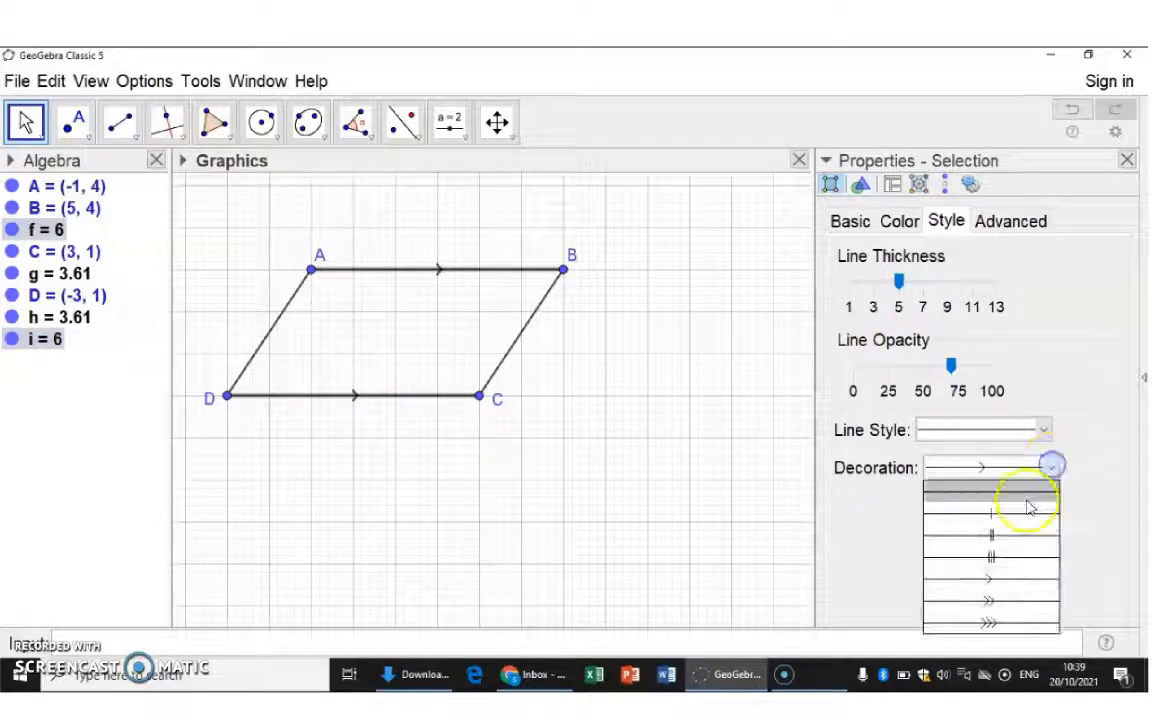
{"action": "left_click", "coordinate": [990, 510]}
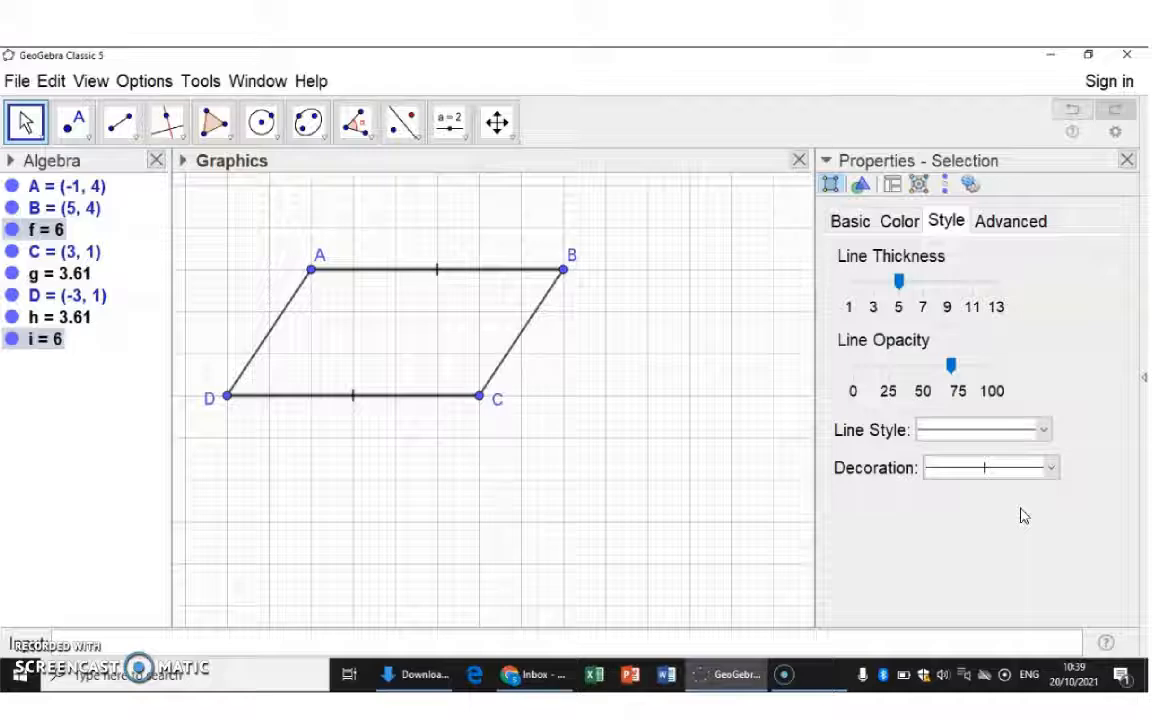
{"action": "mouse_move", "coordinate": [80, 414]}
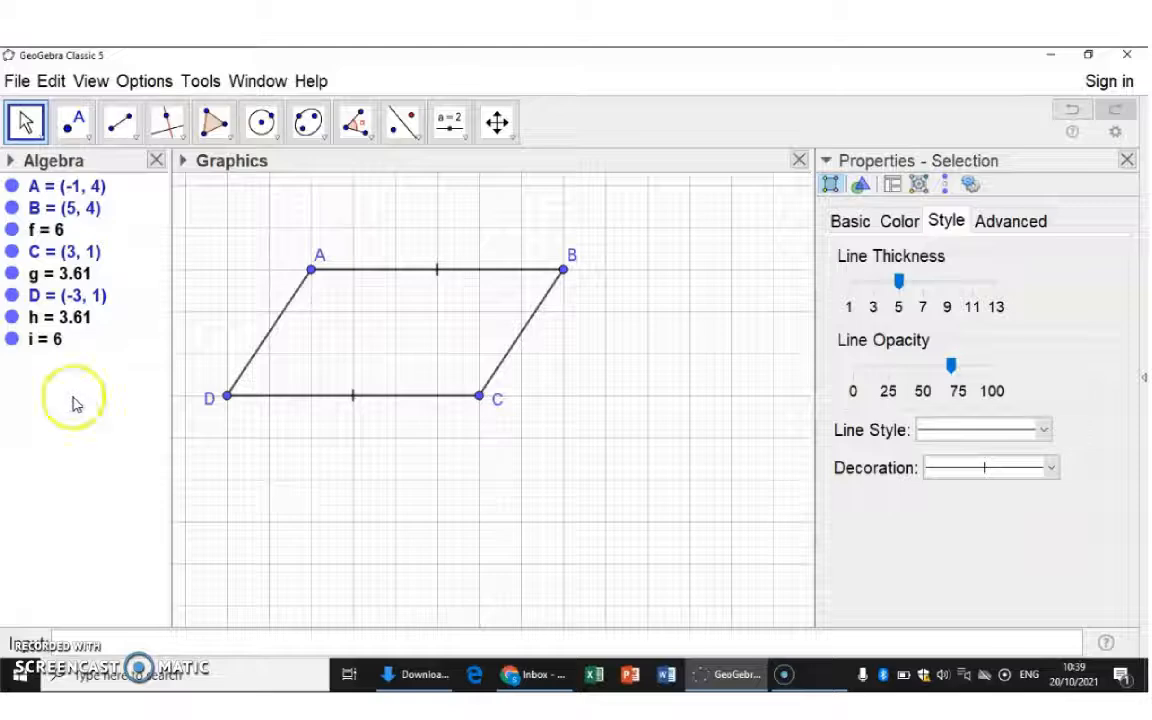
{"action": "left_click", "coordinate": [119, 121]}
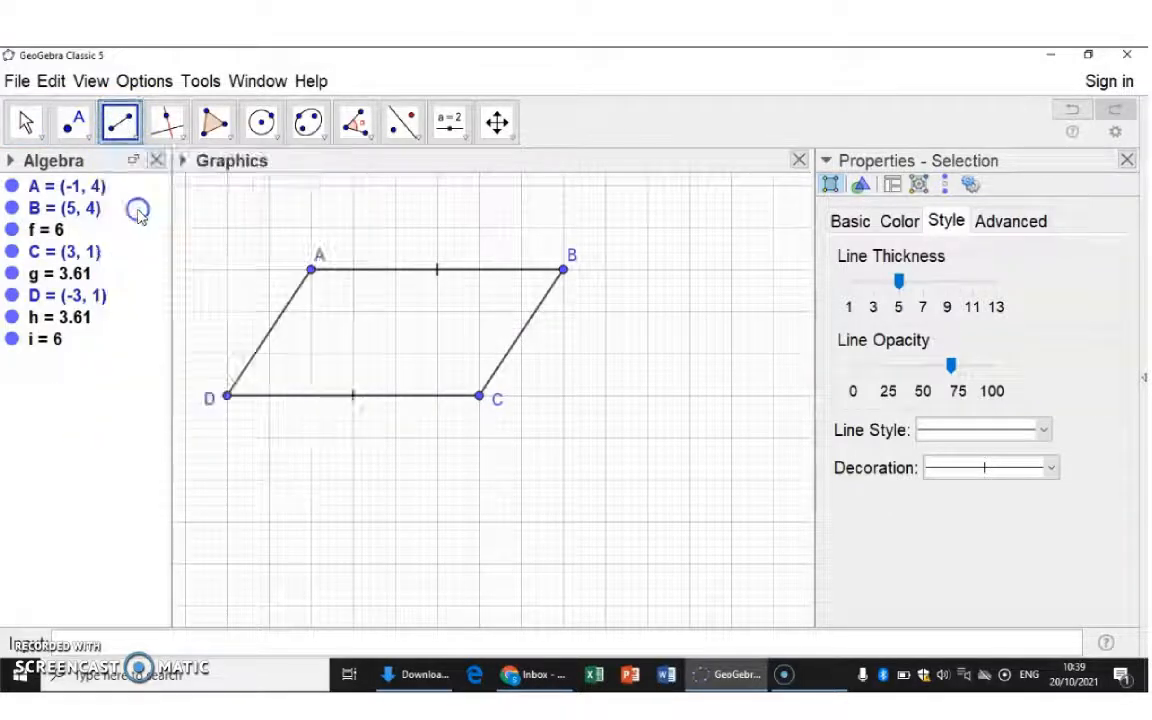
{"action": "mouse_move", "coordinate": [376, 264]}
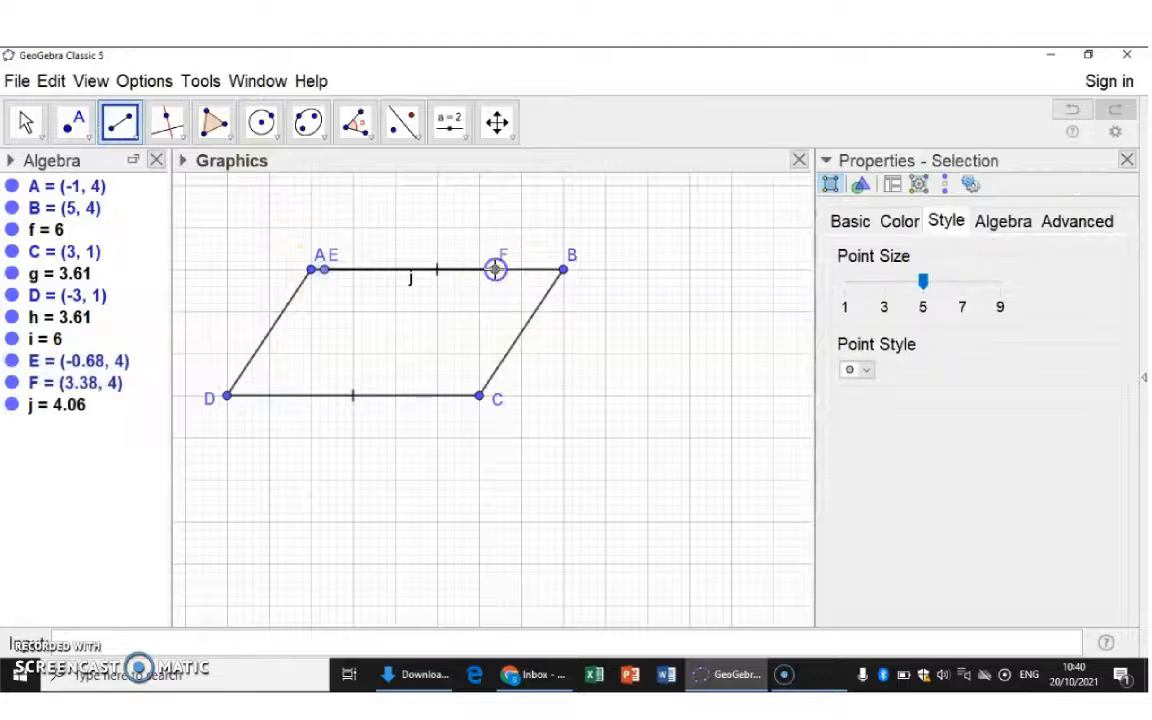
Draw segment GH, 4.06 long, along side DC.
{"action": "left_click", "coordinate": [245, 395]}
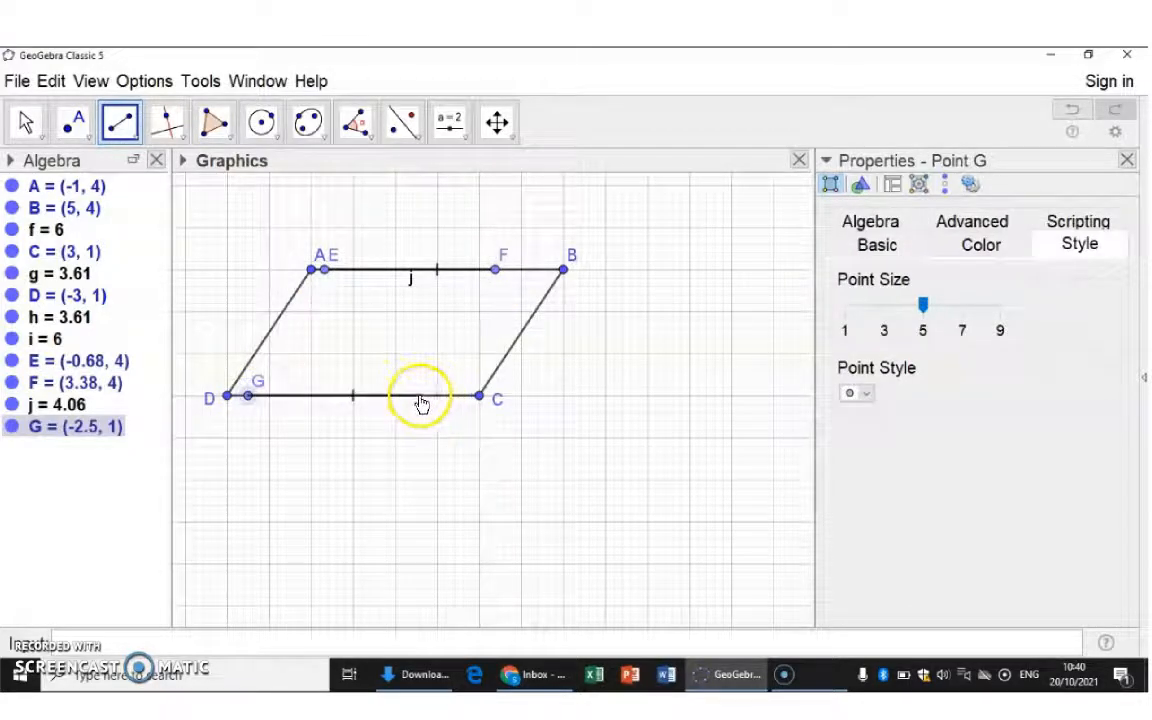
{"action": "left_click", "coordinate": [418, 395]}
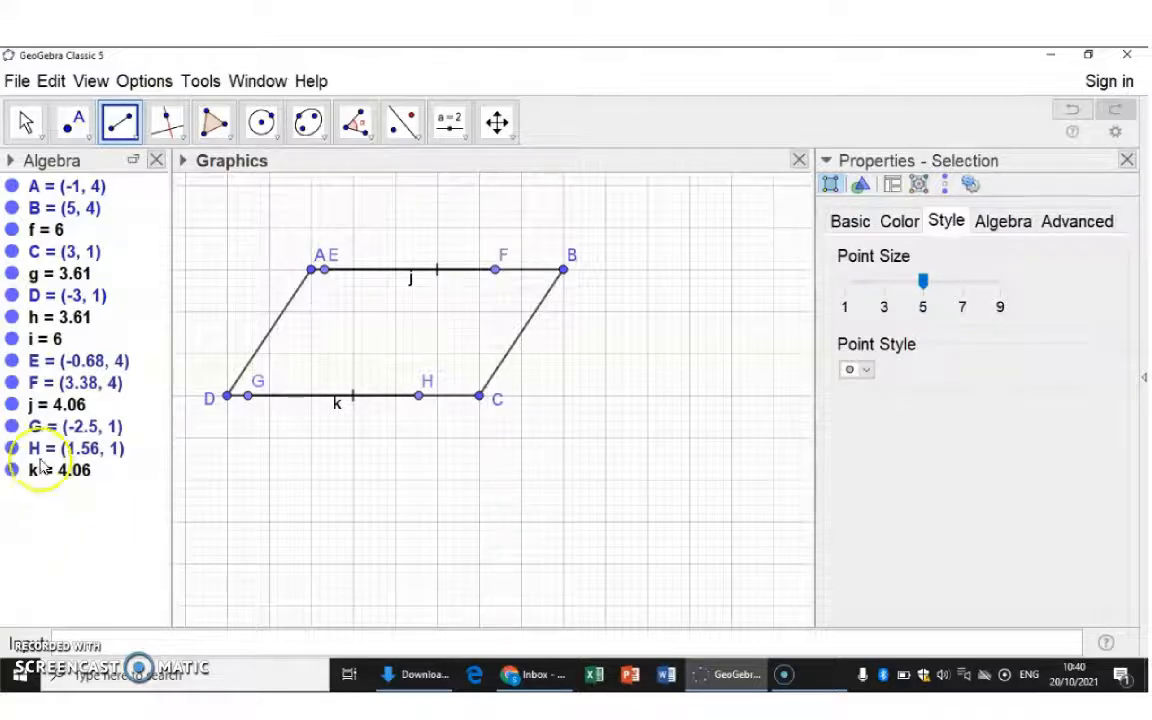
{"action": "mouse_move", "coordinate": [410, 398]}
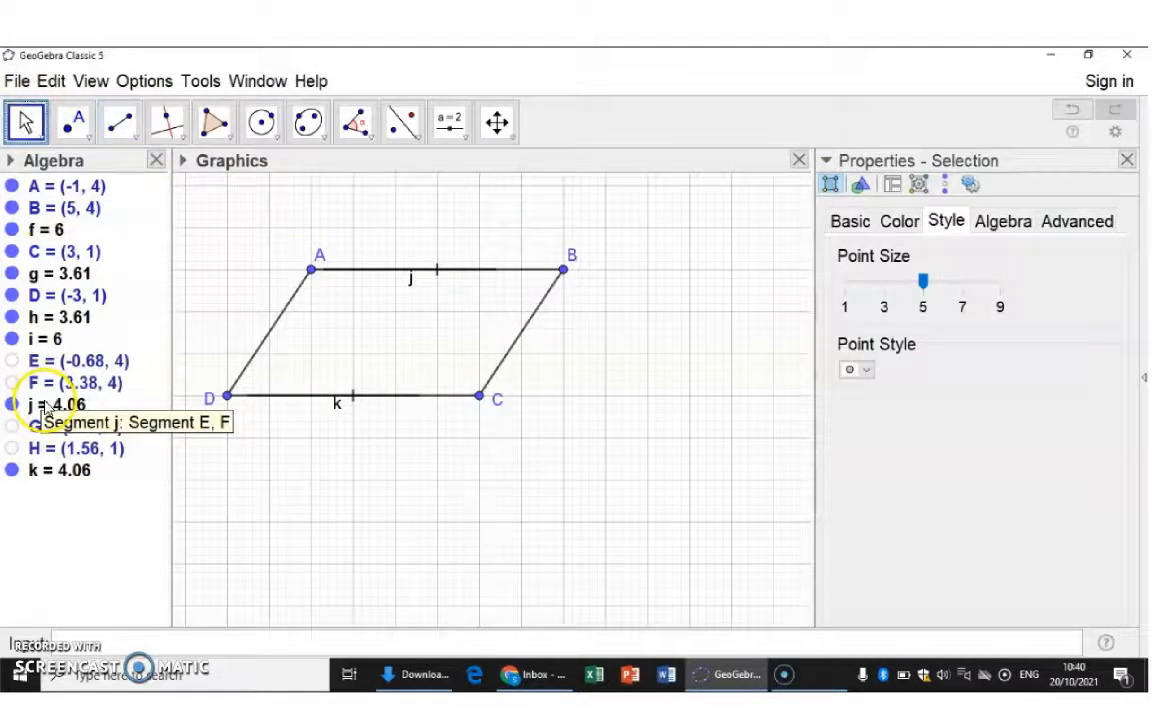
Give segments j and k single-arrow decorations and hide their labels.
{"action": "left_click", "coordinate": [50, 404]}
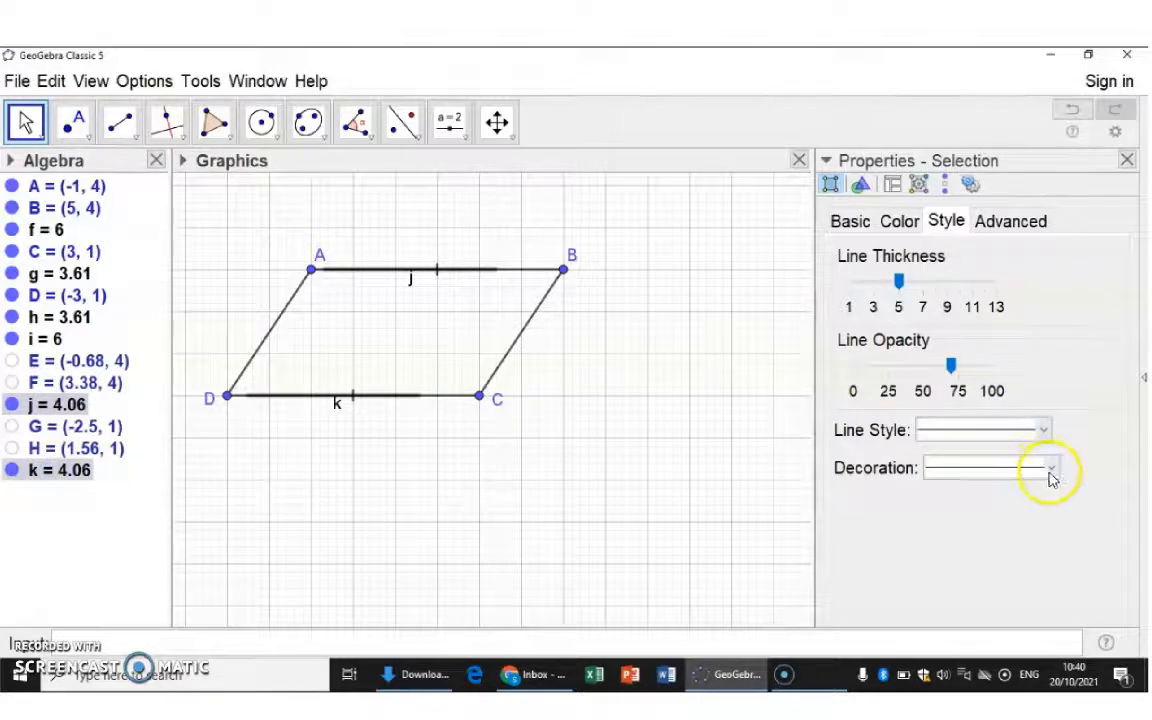
{"action": "left_click", "coordinate": [1048, 467]}
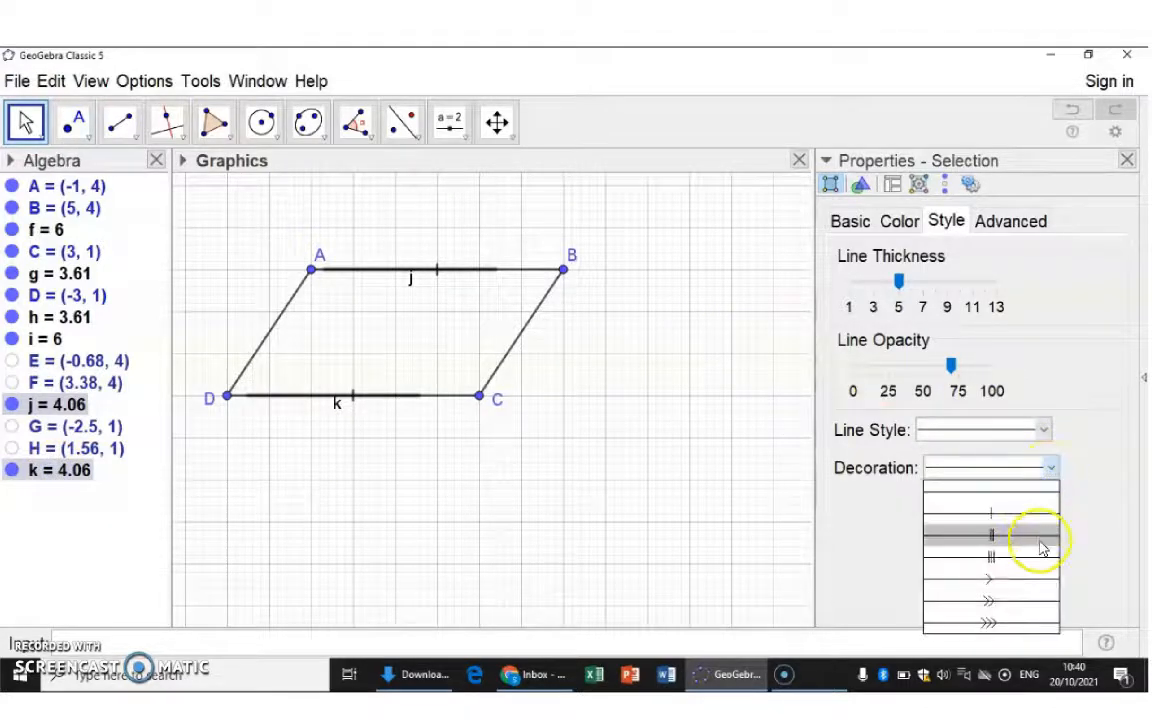
{"action": "left_click", "coordinate": [987, 580]}
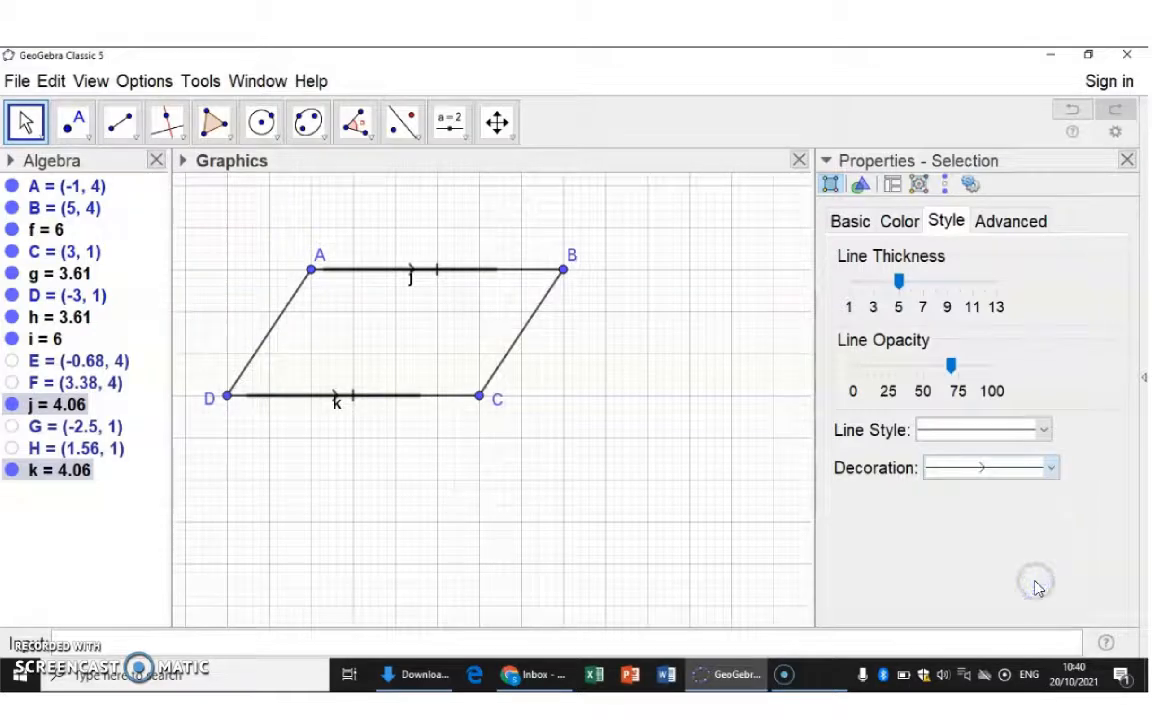
{"action": "mouse_move", "coordinate": [852, 221]}
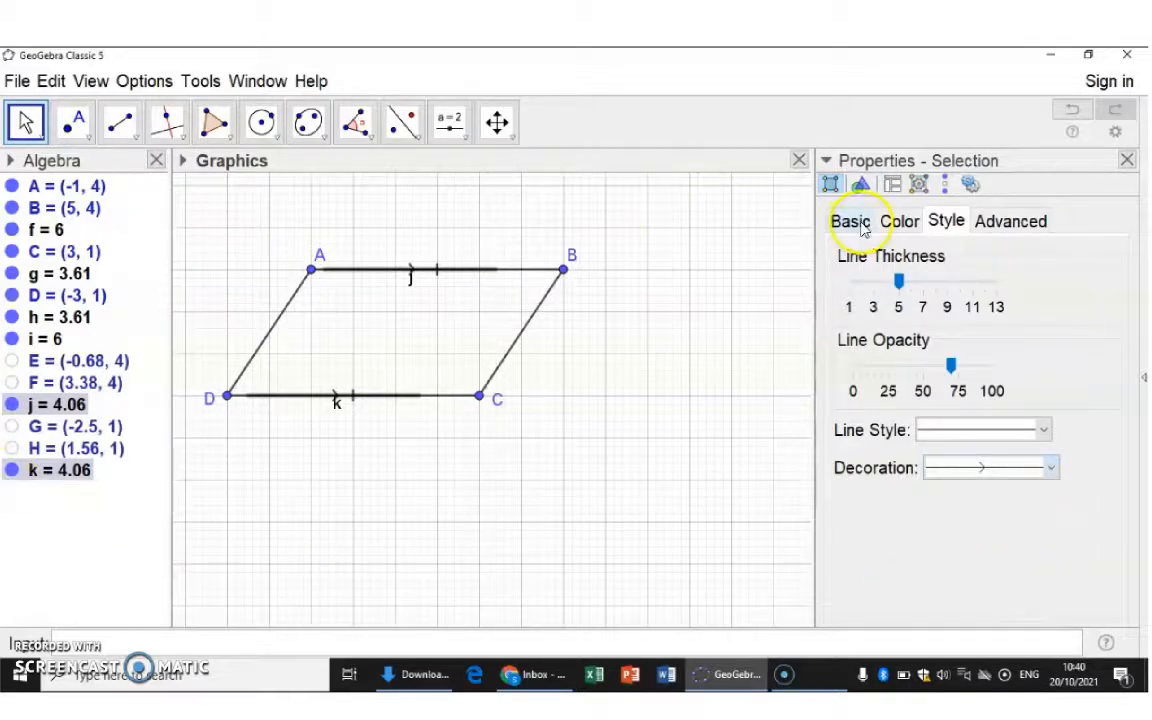
{"action": "left_click", "coordinate": [849, 220]}
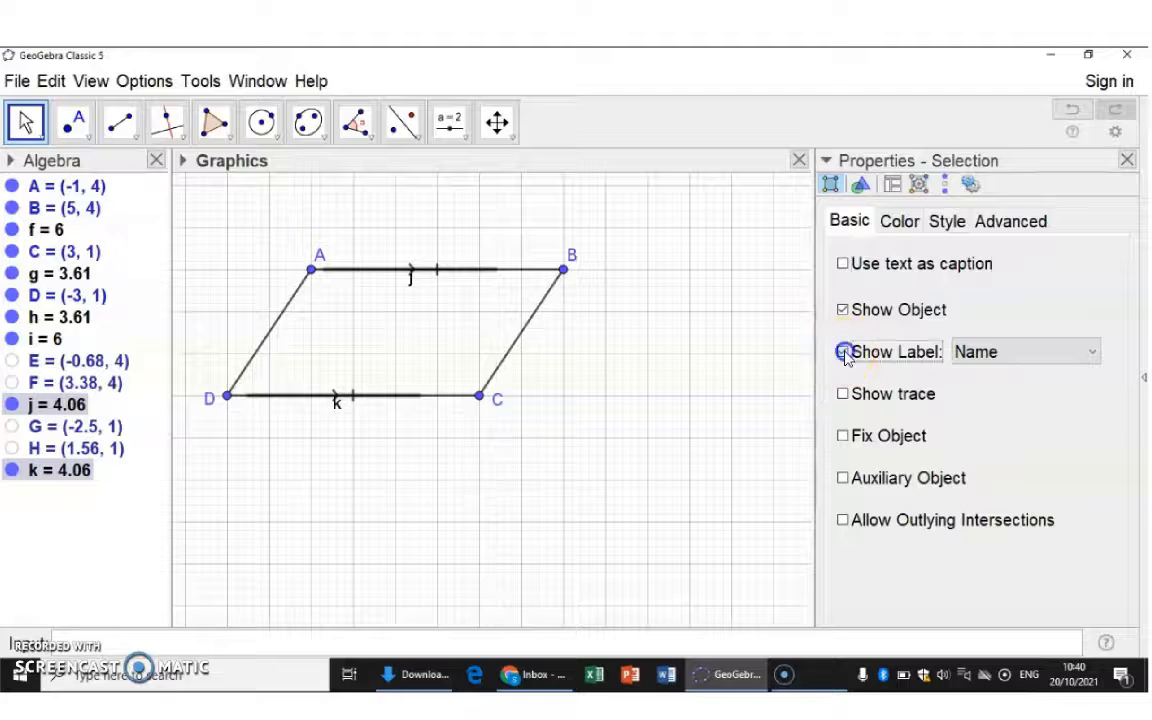
{"action": "left_click", "coordinate": [843, 351]}
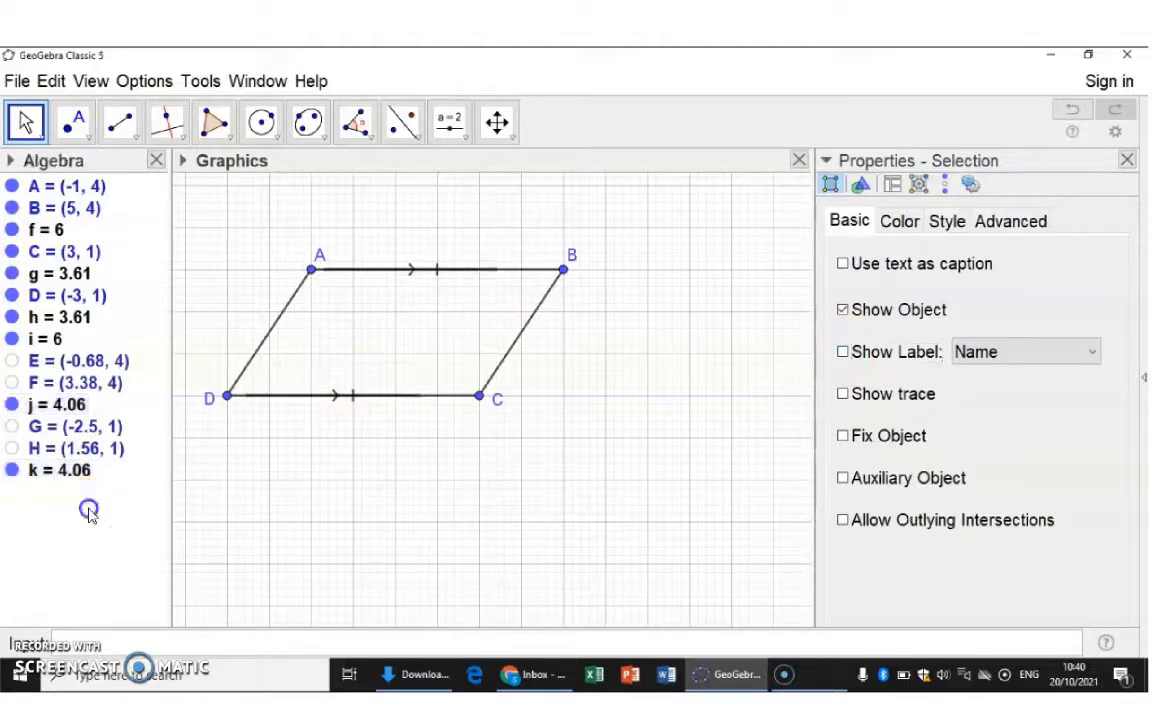